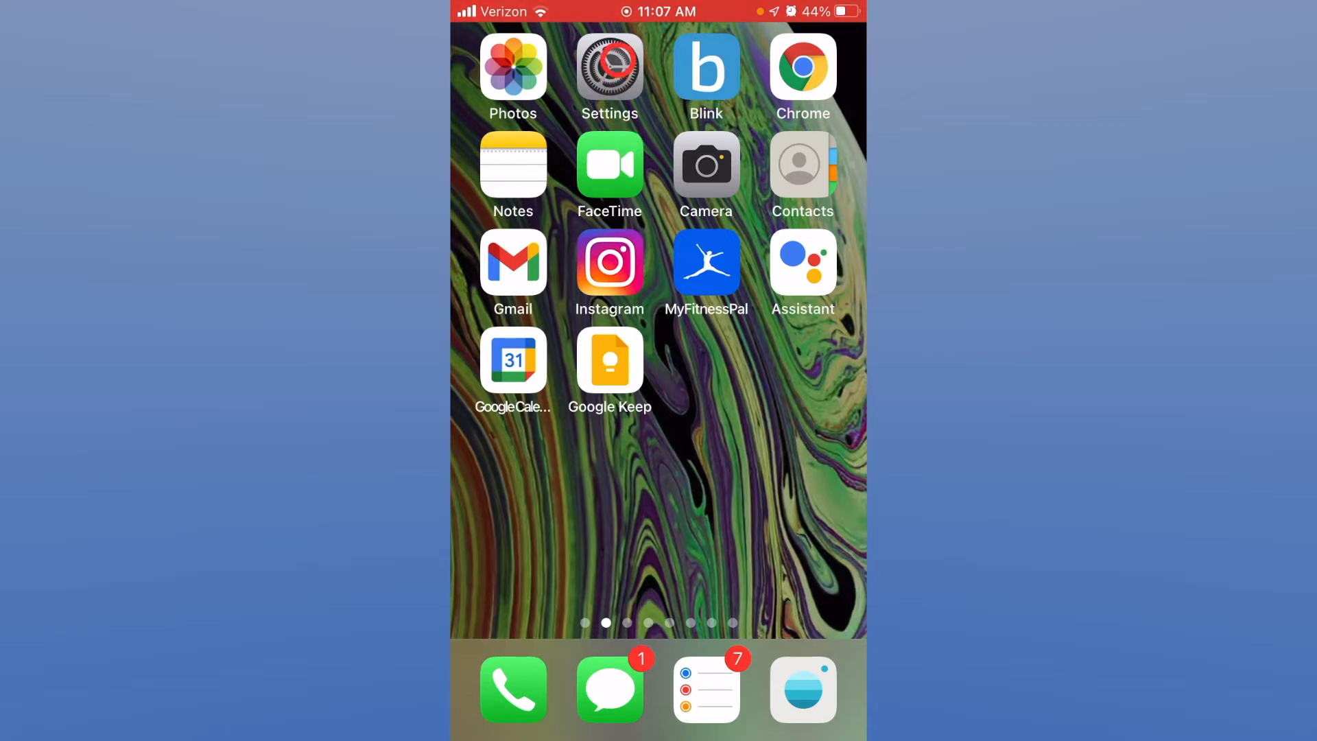
Step: Launch the Settings app from the home screen icon
{"action": "left_click", "coordinate": [609, 67]}
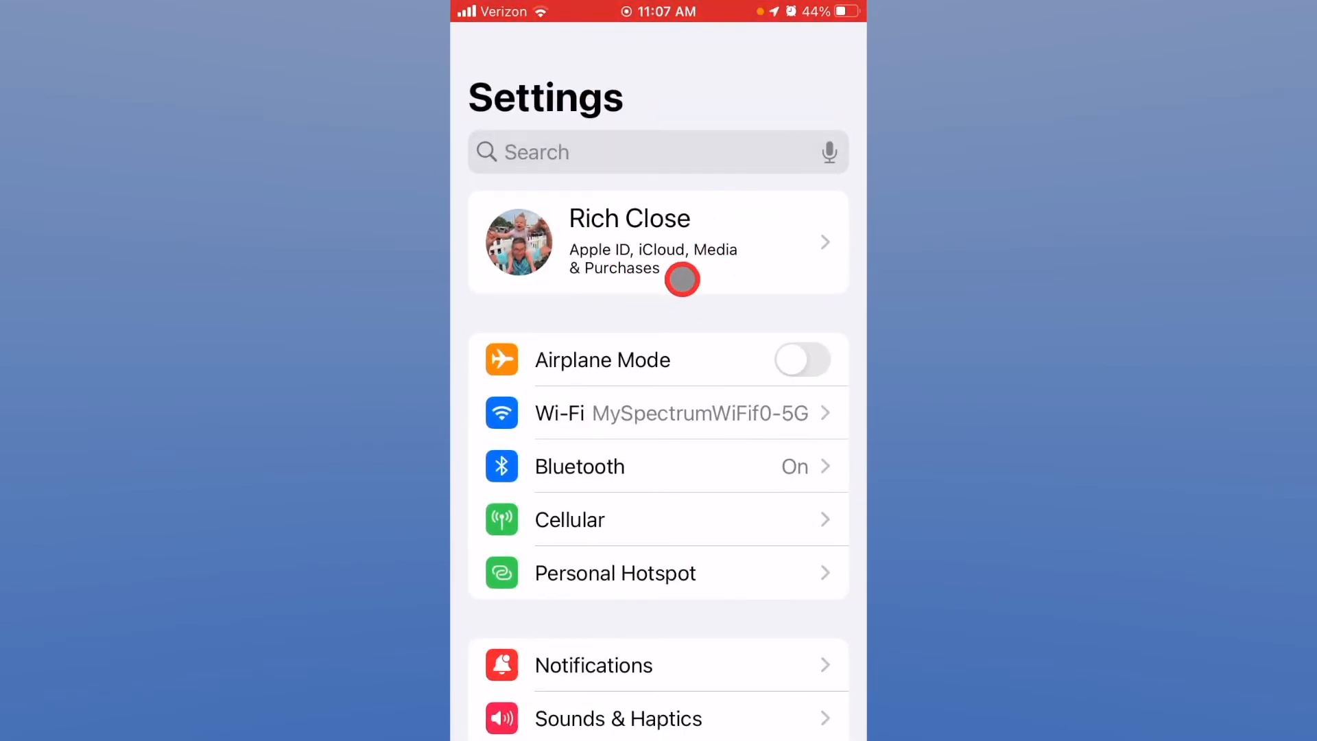
Step: Enter the Apple ID account page and scroll down toward Subscriptions
{"action": "left_click", "coordinate": [657, 242]}
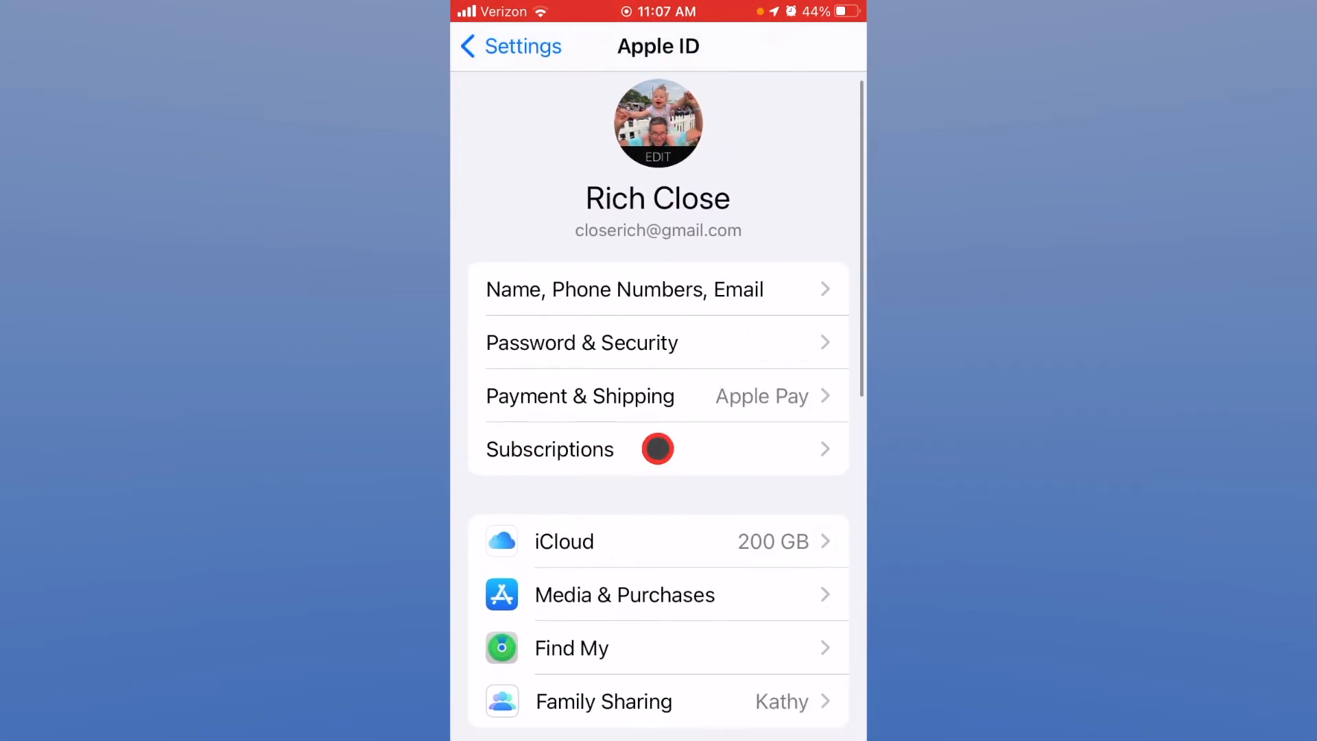
{"action": "scroll", "scroll_direction": "down", "scroll_amount": 3}
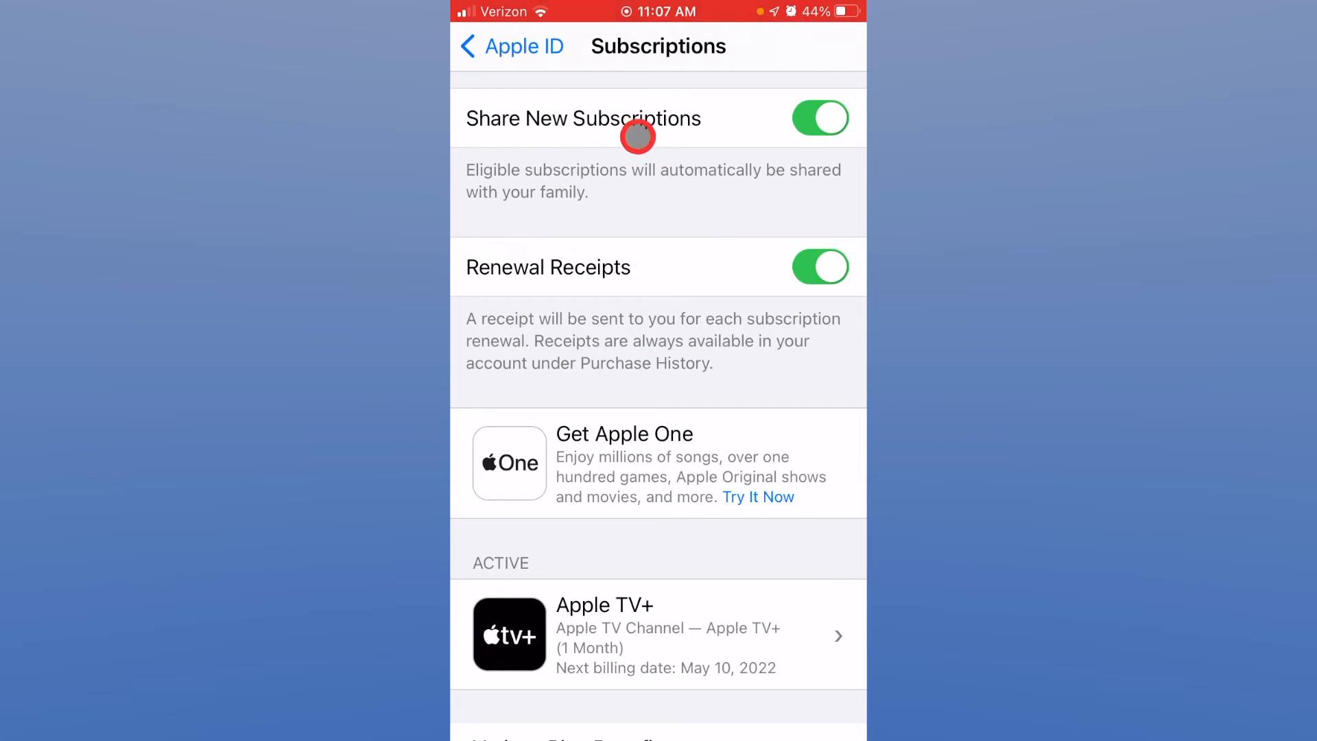
{"action": "mouse_move", "coordinate": [701, 118]}
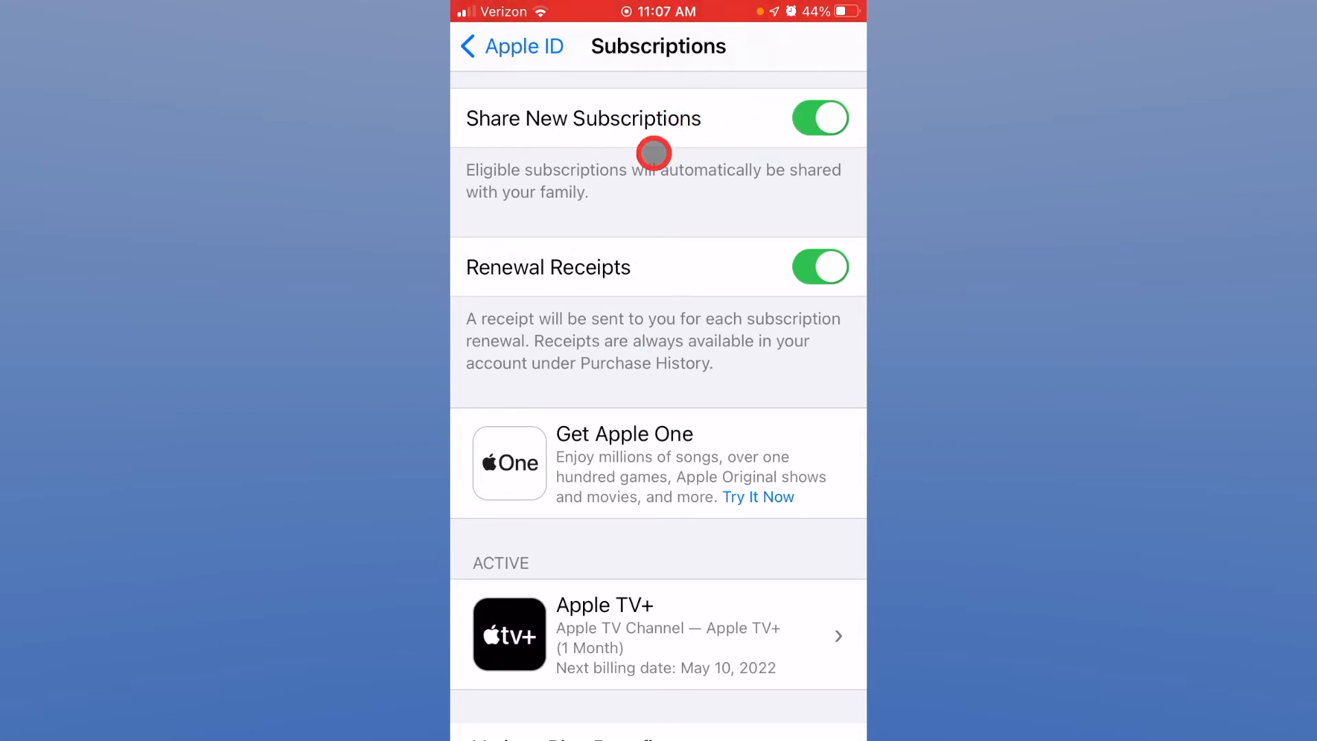
{"action": "mouse_move", "coordinate": [622, 356]}
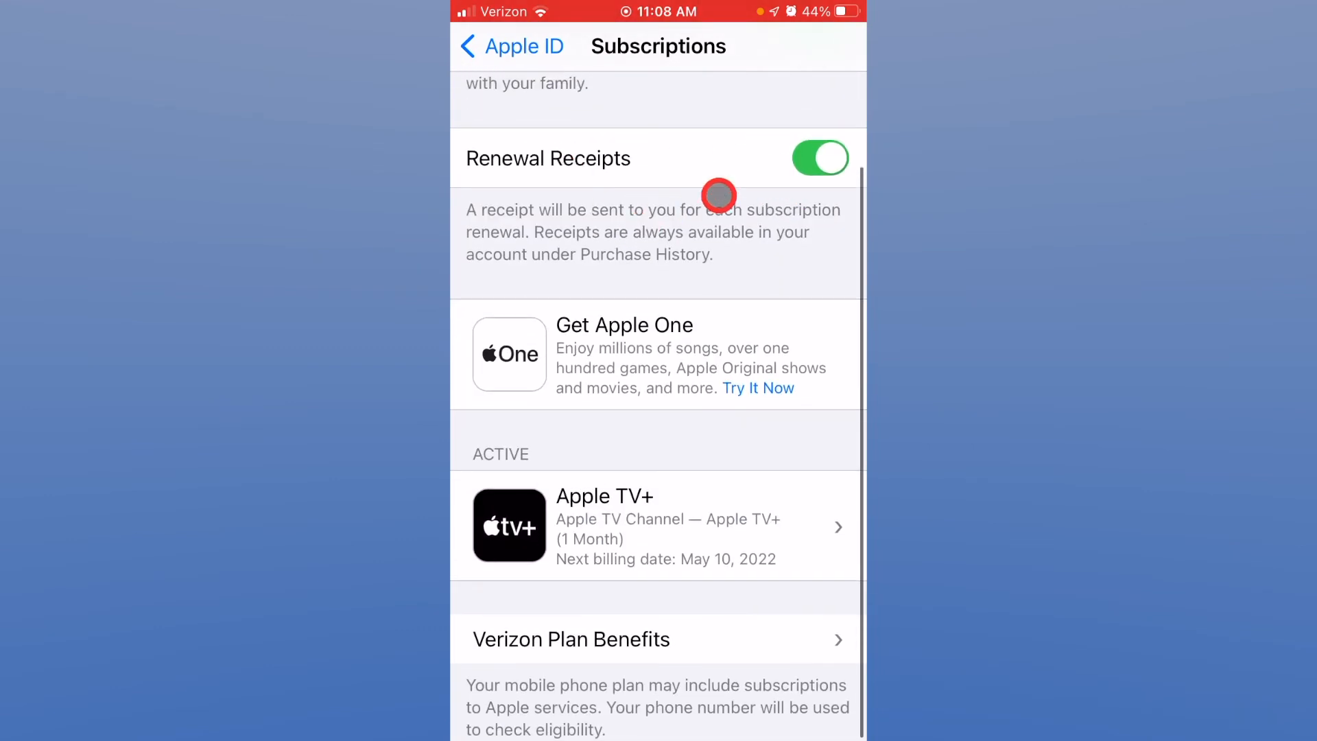
{"action": "mouse_move", "coordinate": [671, 322]}
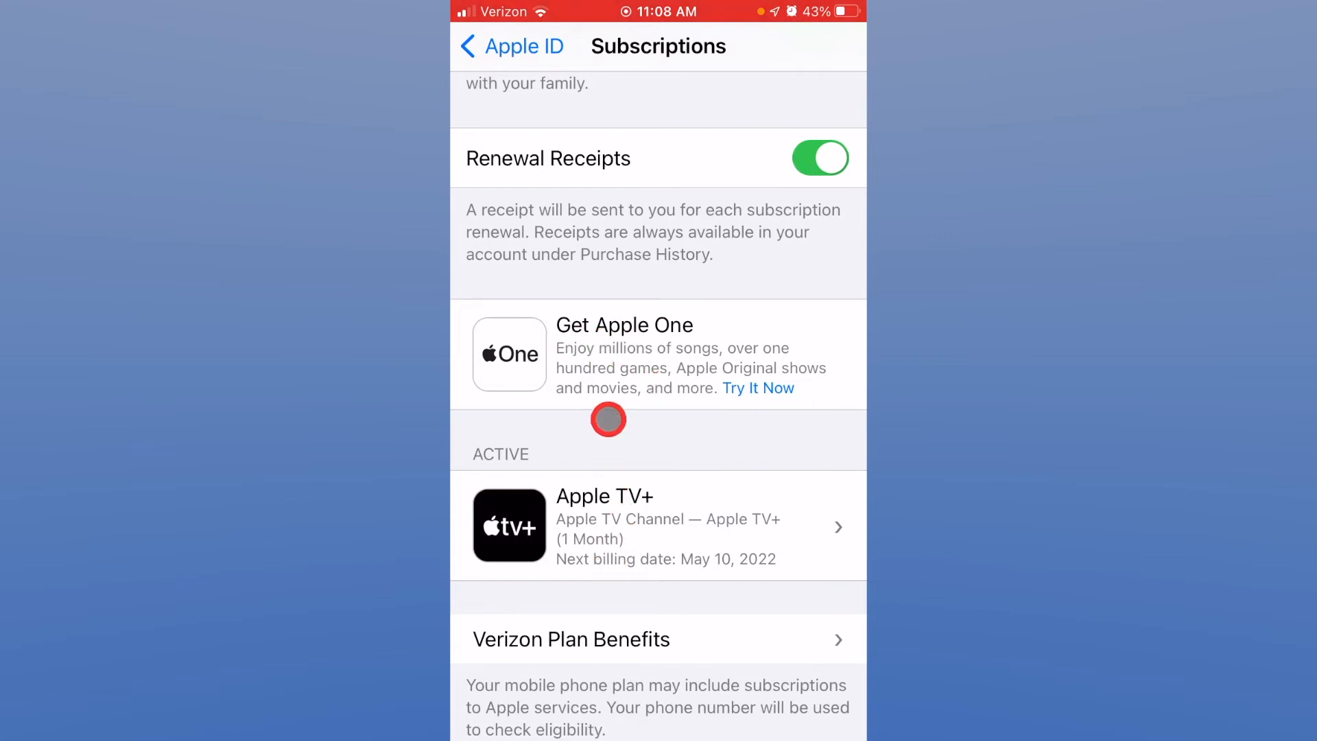
{"action": "mouse_move", "coordinate": [562, 568]}
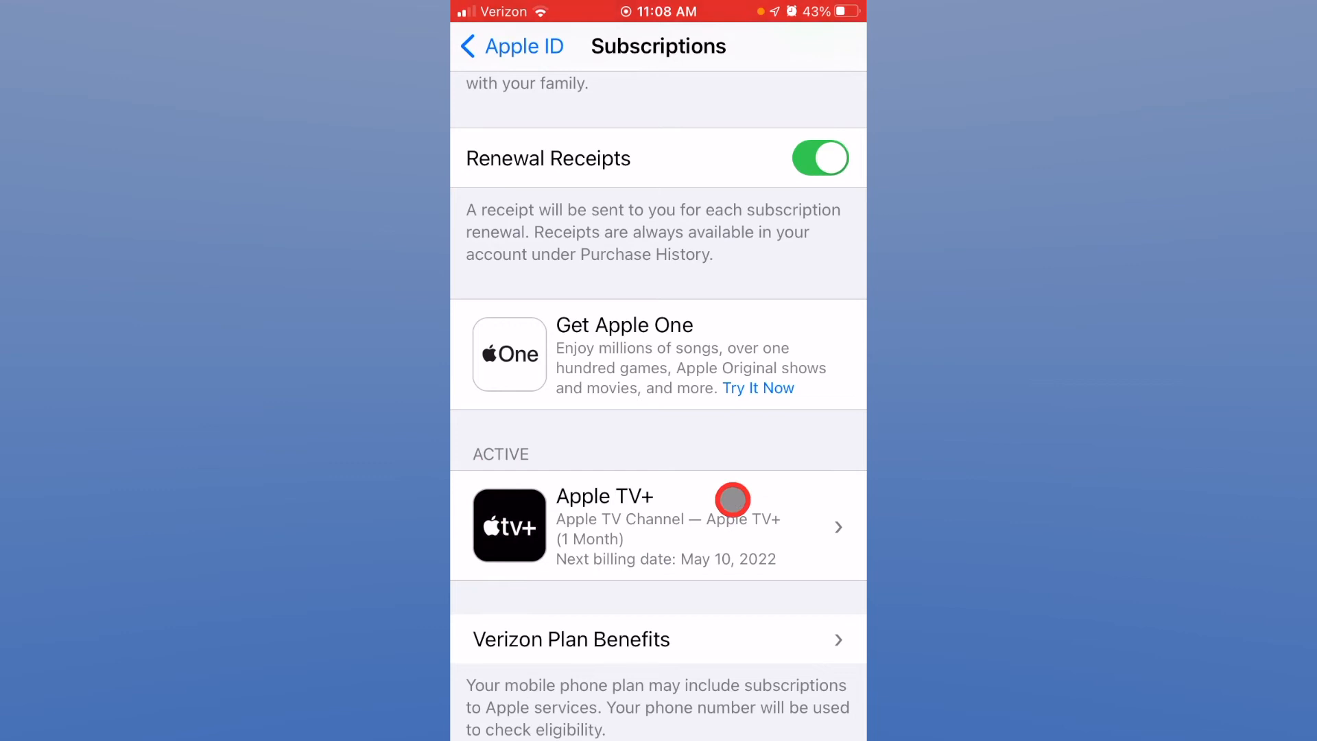
{"action": "mouse_move", "coordinate": [684, 486]}
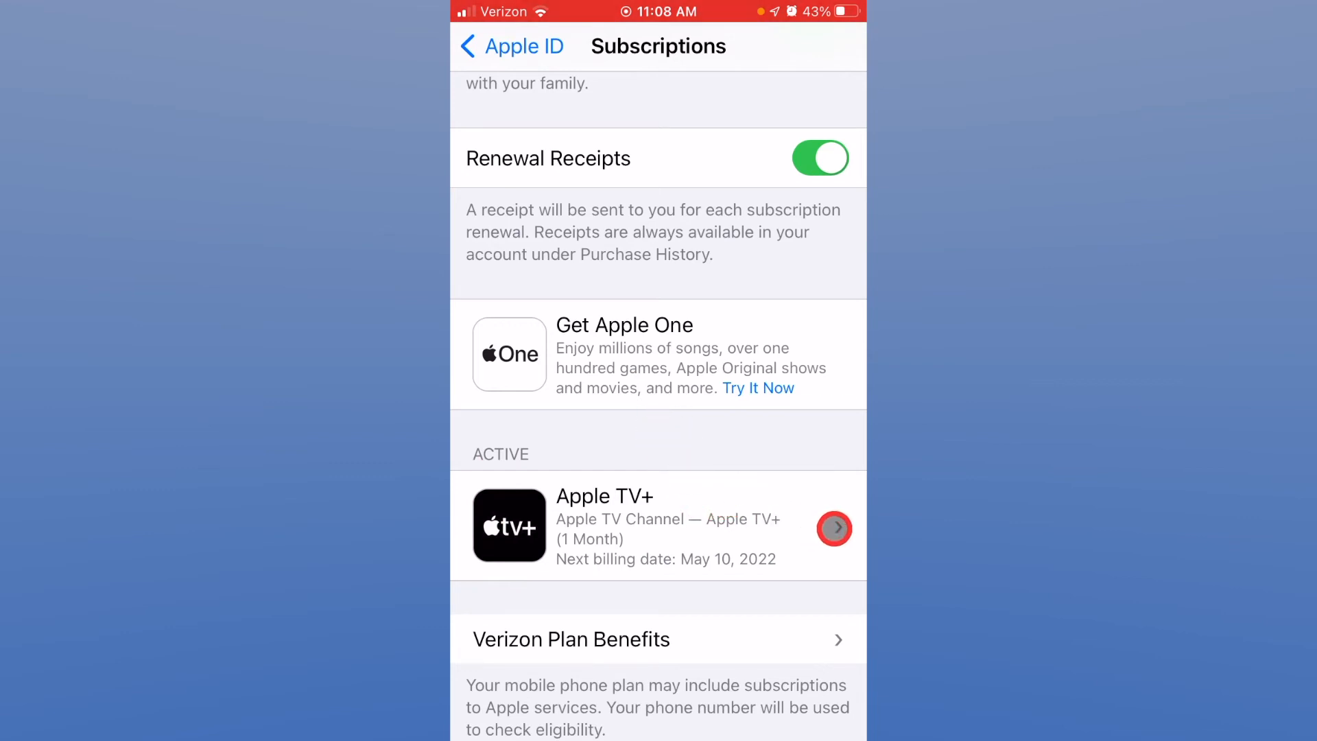
Step: Select the Apple TV+ entry under Active to view its Edit Subscription plans
{"action": "left_click", "coordinate": [834, 529]}
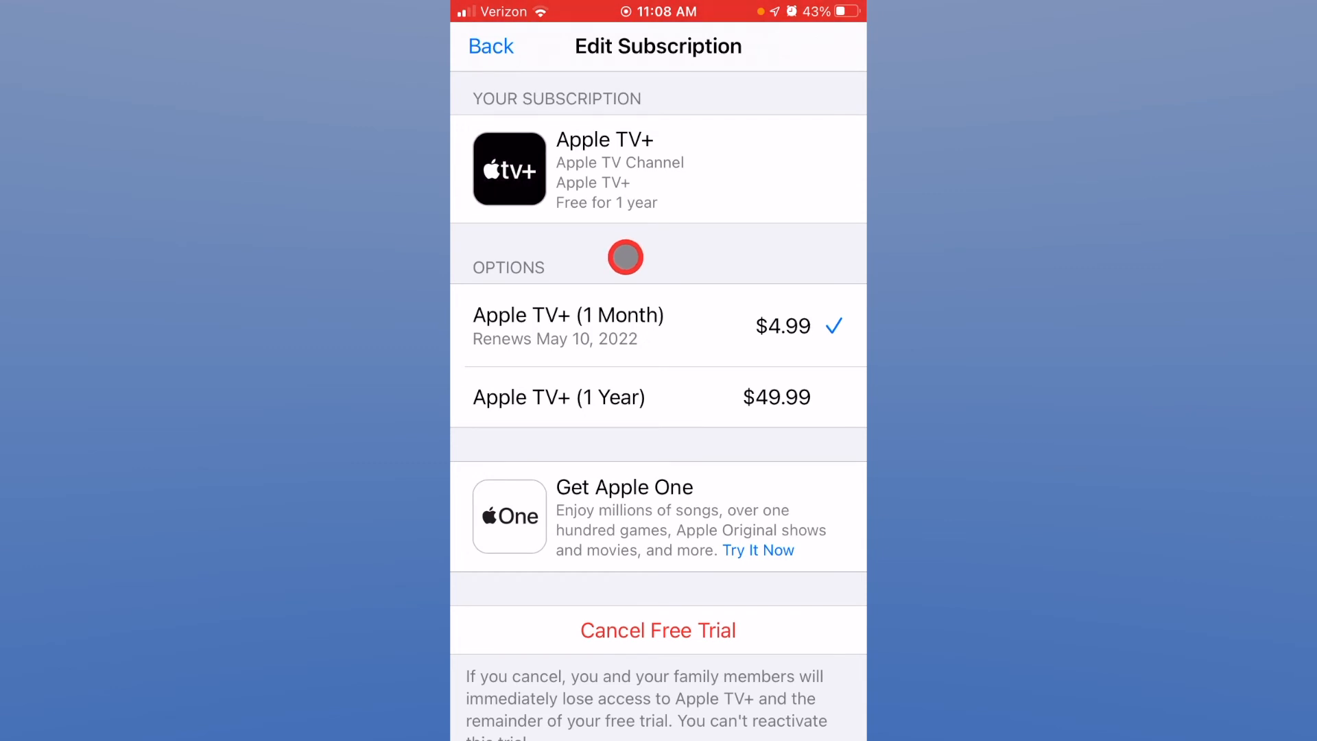
{"action": "mouse_move", "coordinate": [643, 661]}
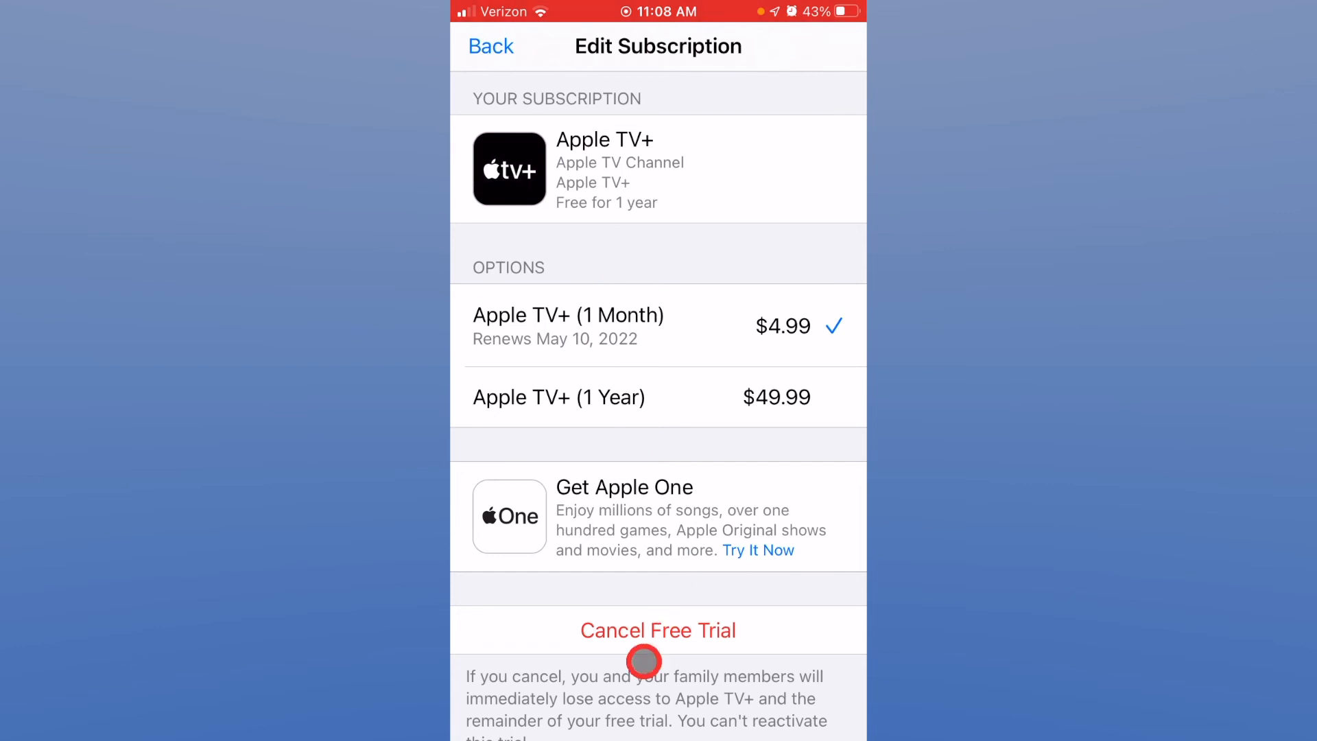
{"action": "mouse_move", "coordinate": [504, 42]}
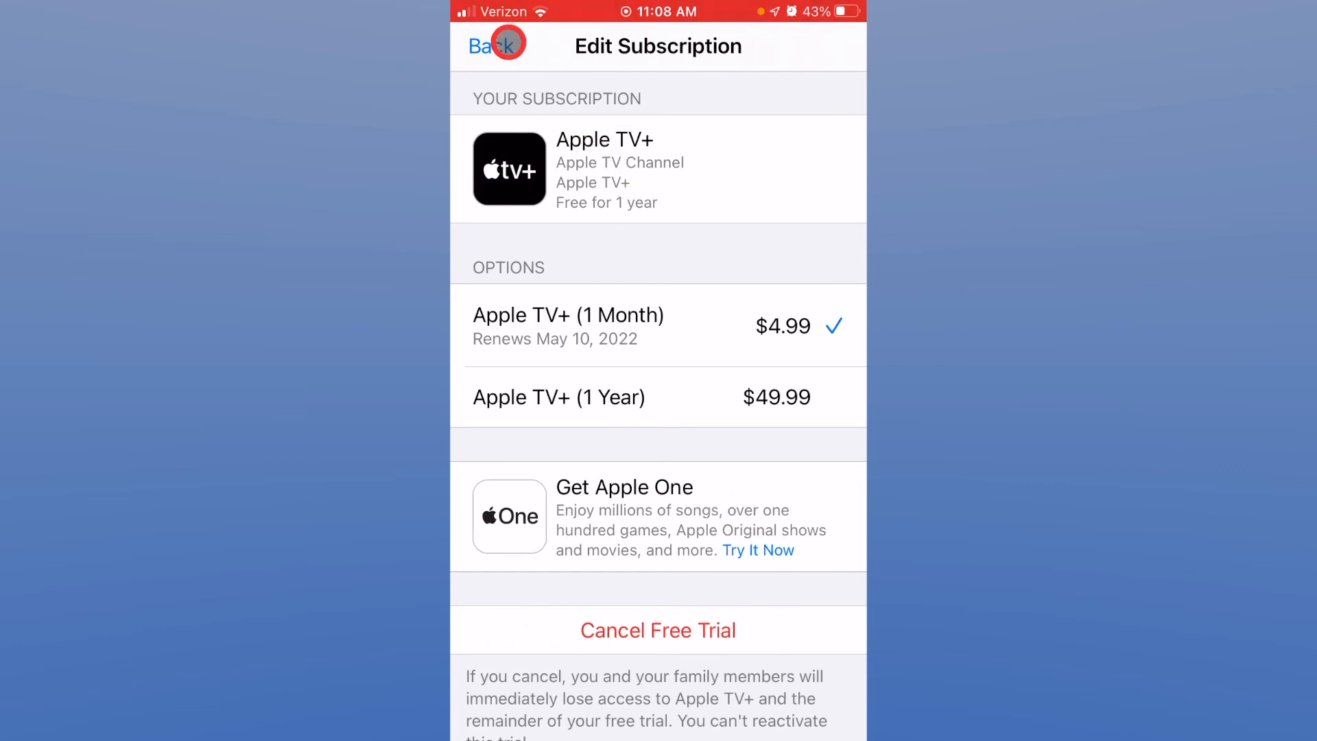
Step: Back out of Edit Subscription and Subscriptions to the Apple ID account page
{"action": "left_click", "coordinate": [491, 45]}
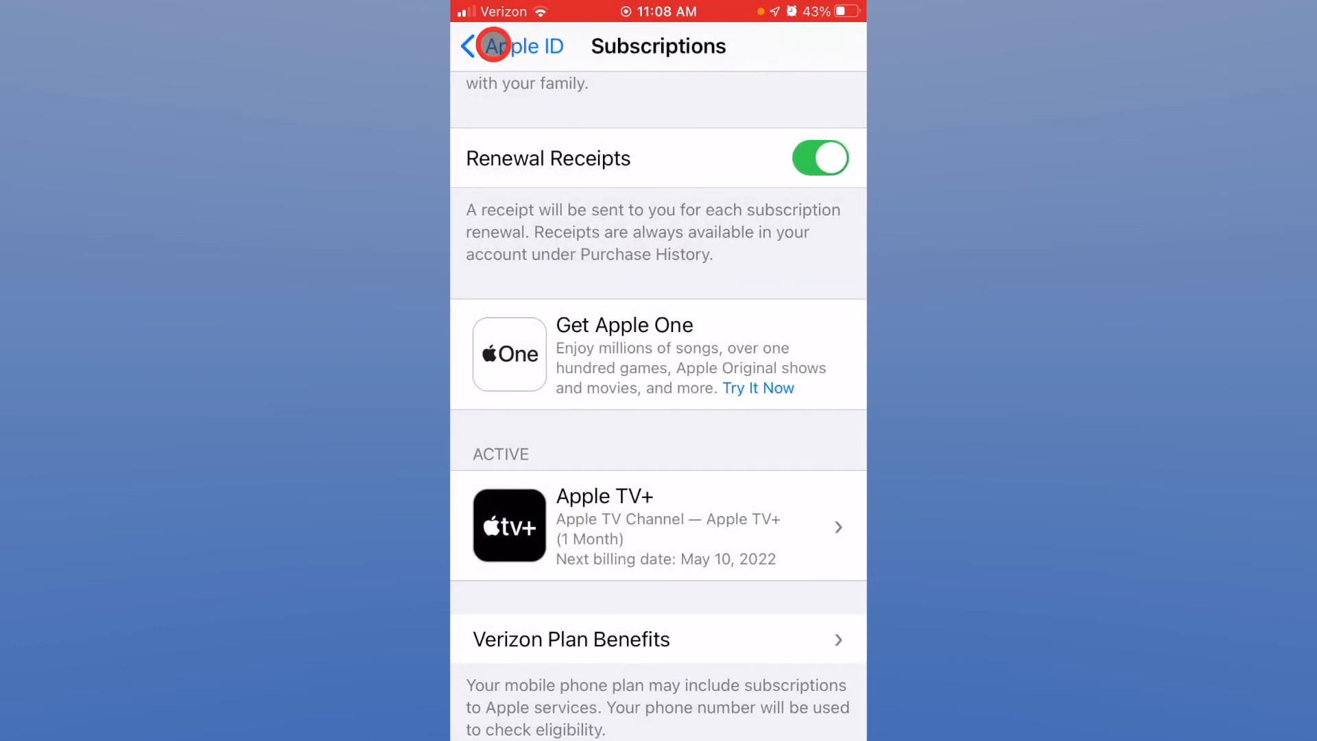
{"action": "left_click", "coordinate": [480, 46]}
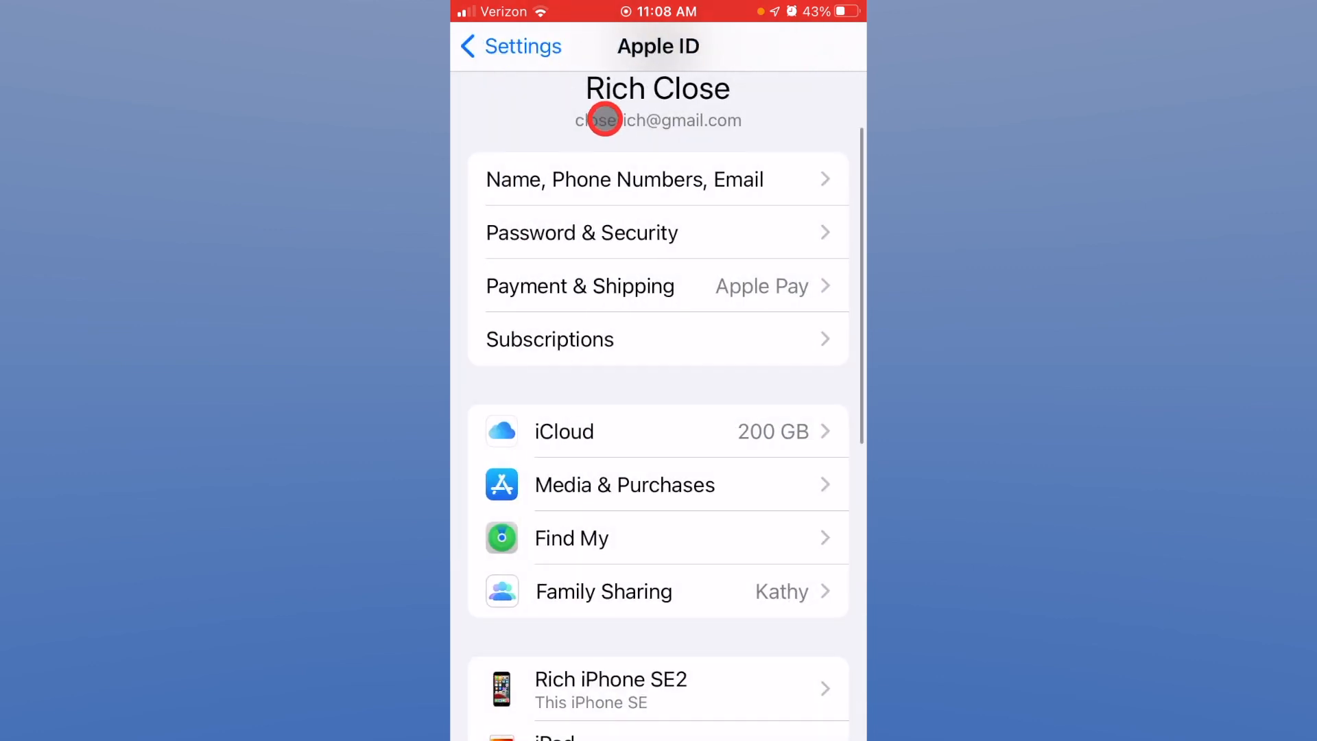
{"action": "mouse_move", "coordinate": [595, 154]}
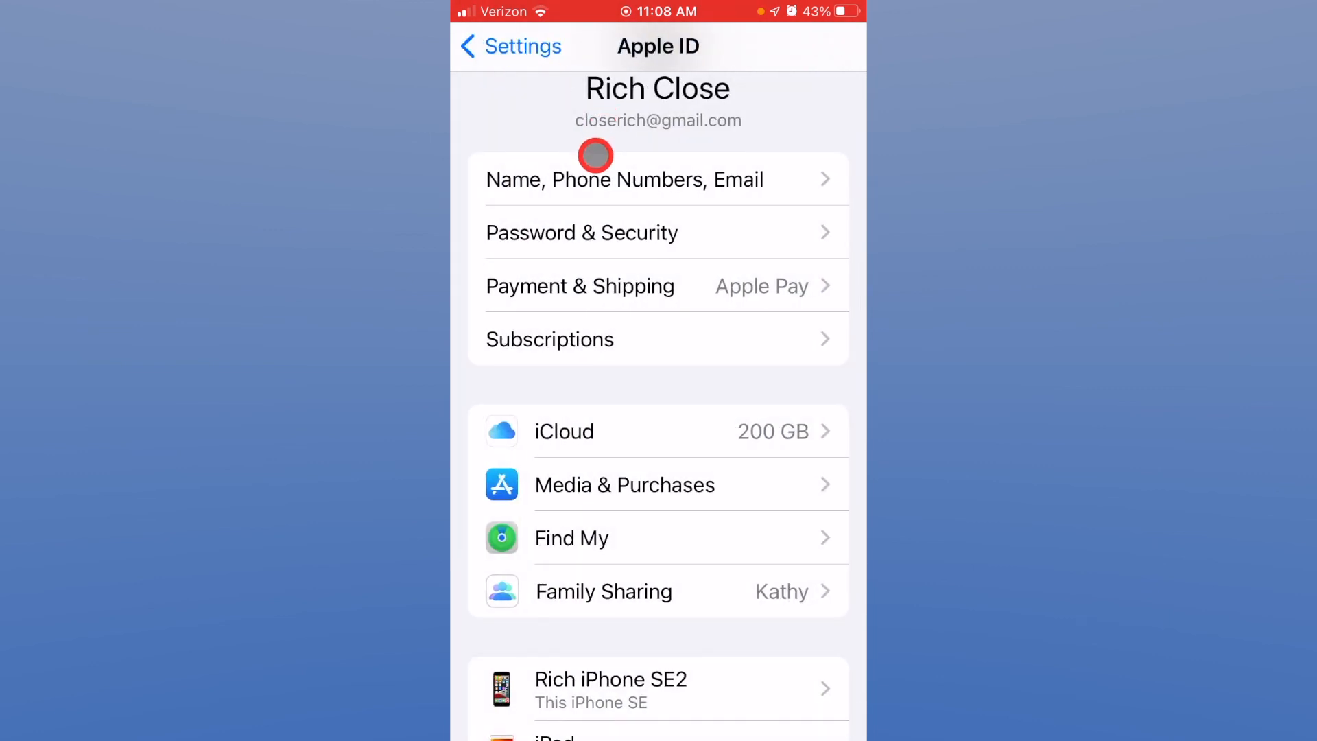